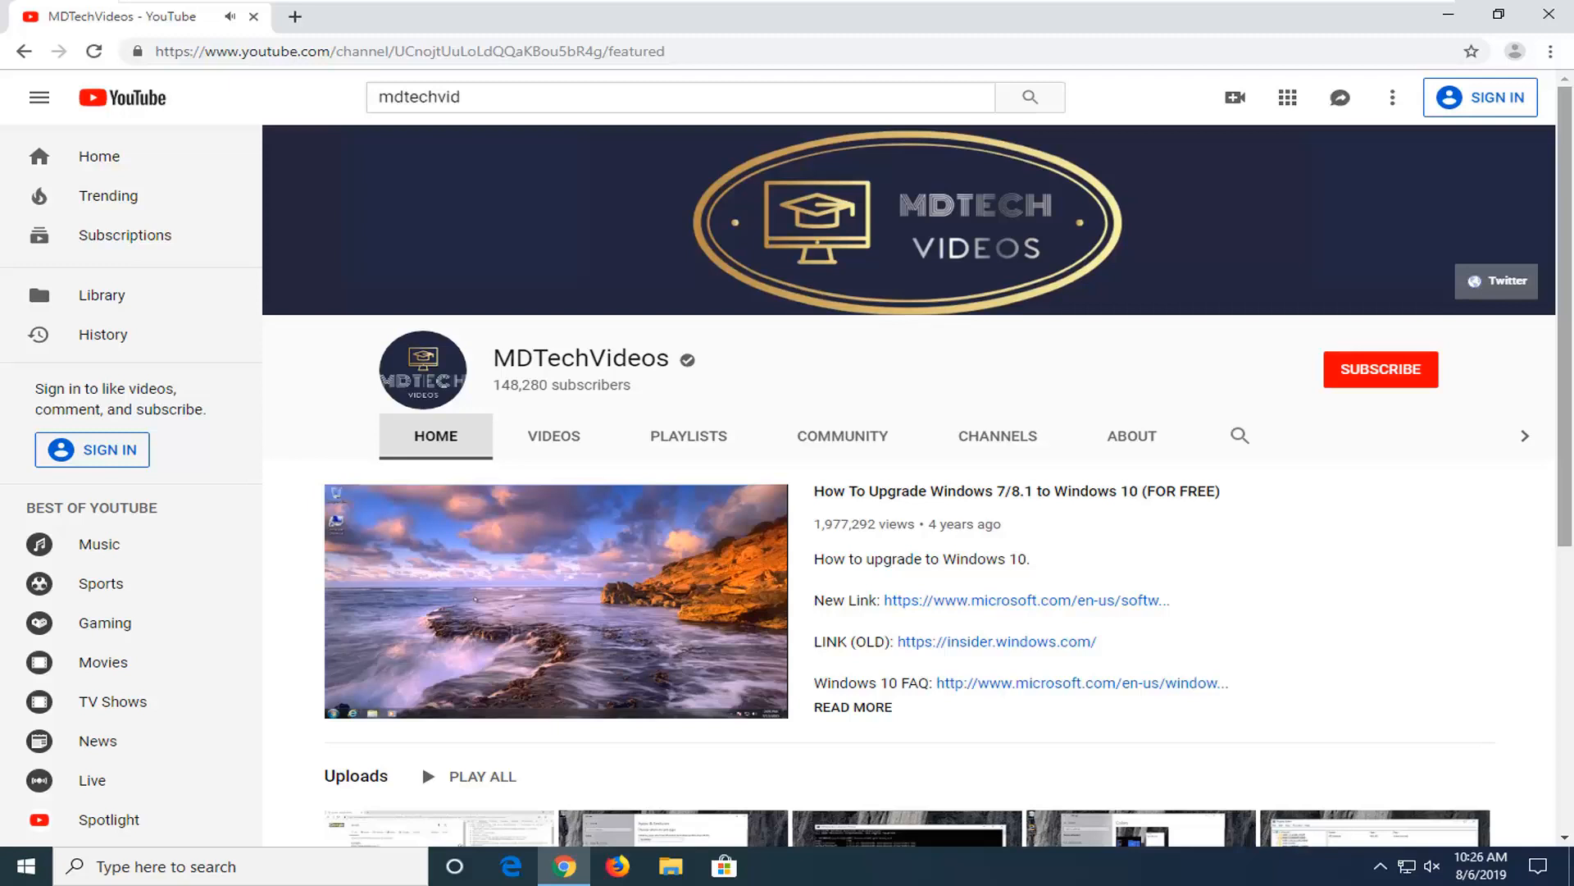
pyautogui.moveTo(1044, 541)
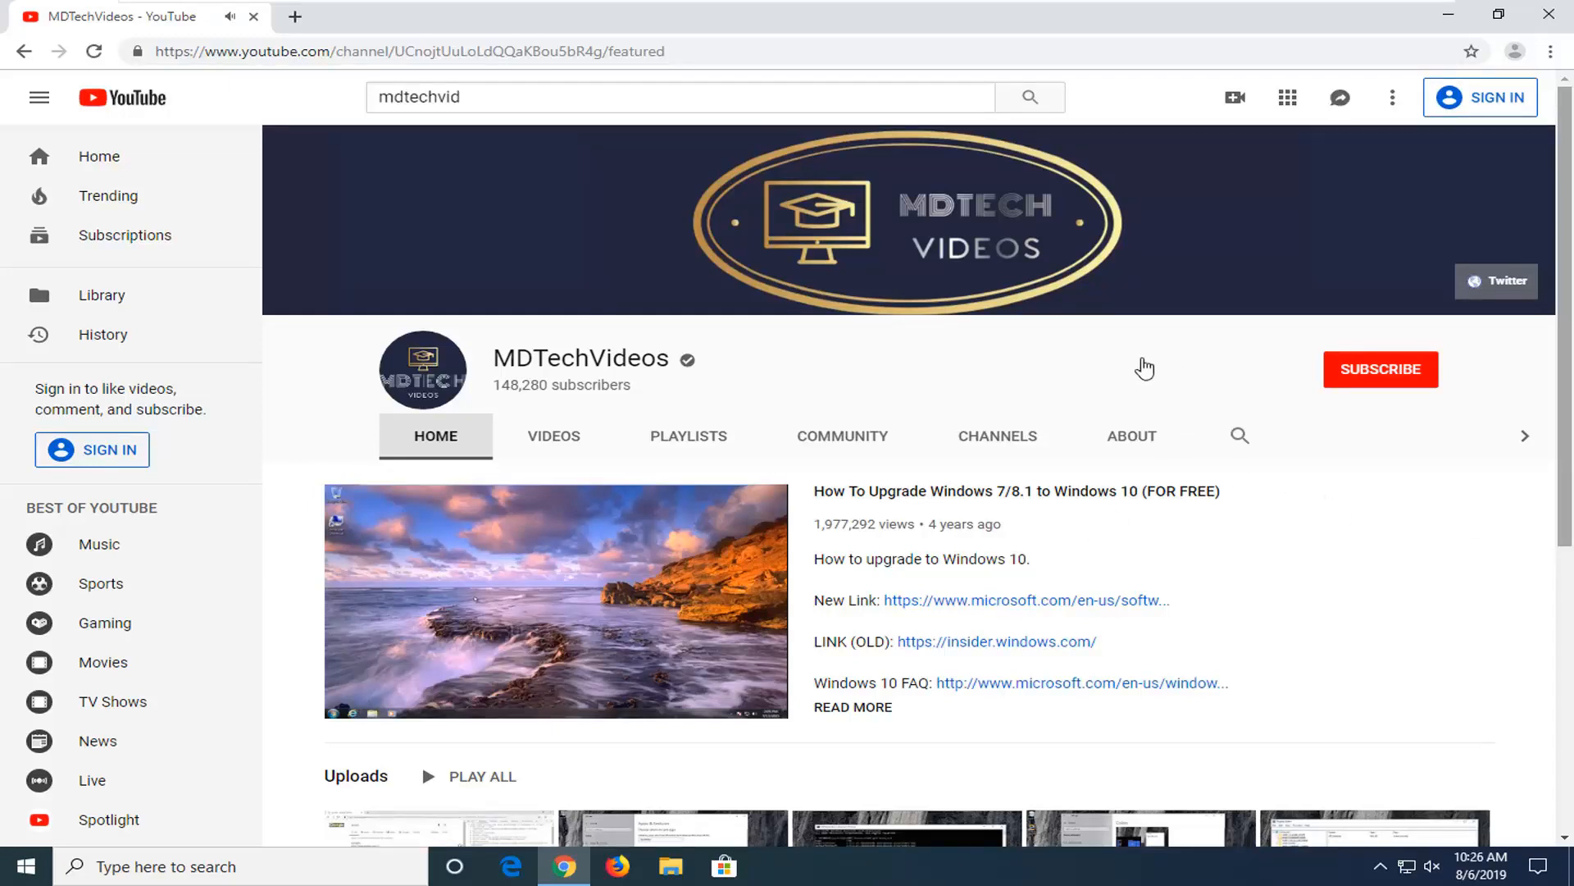
pyautogui.moveTo(1149, 370)
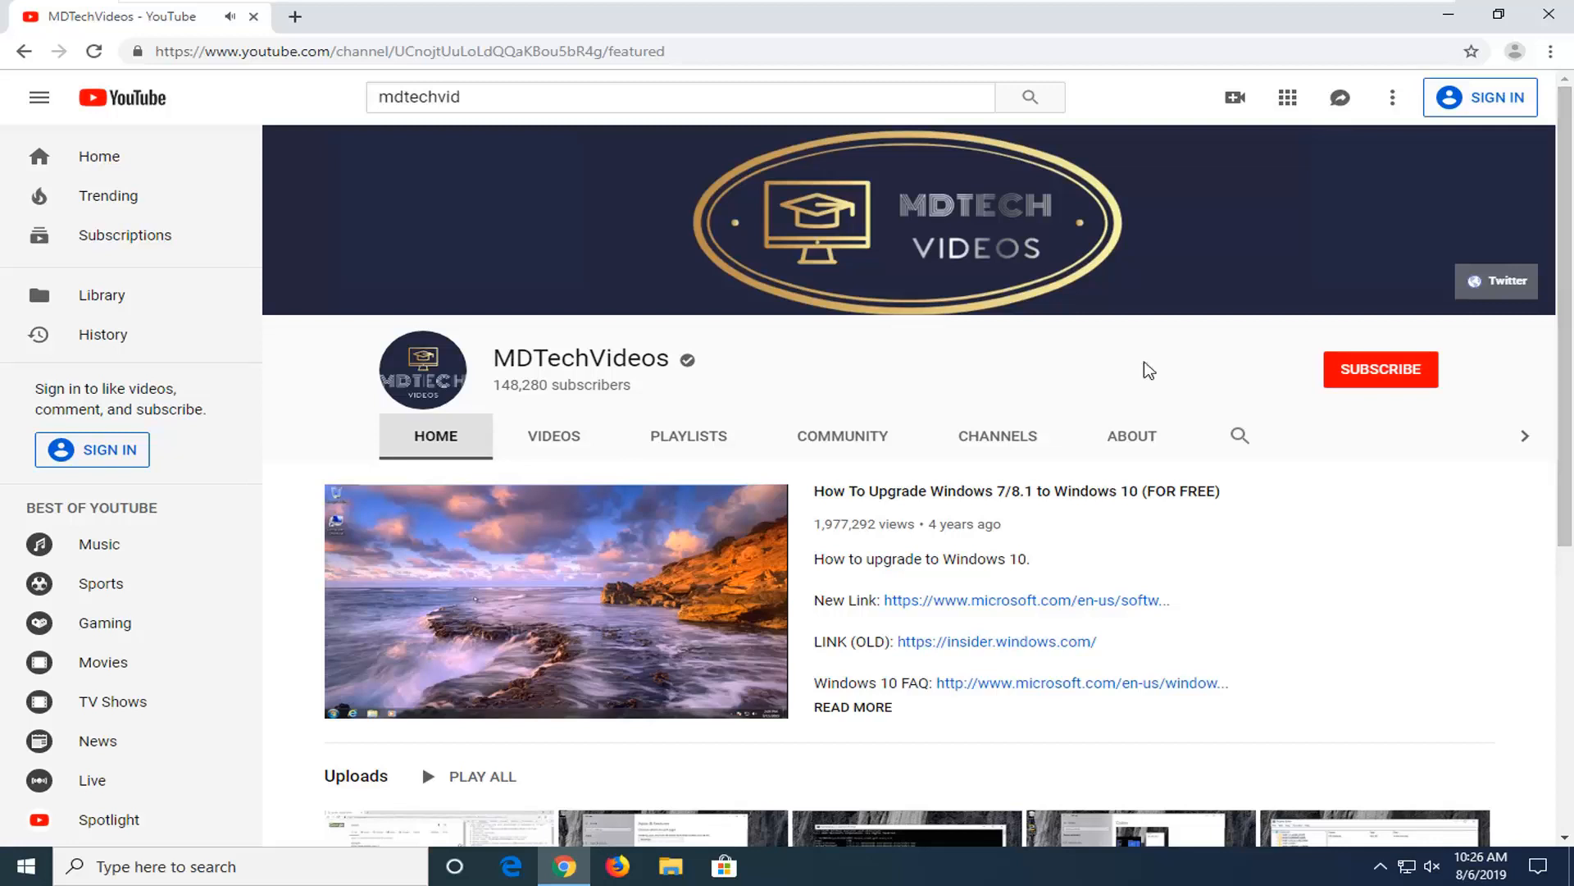
# Pause the featured video playing on the MDTechVideos channel page.
pyautogui.click(550, 600)
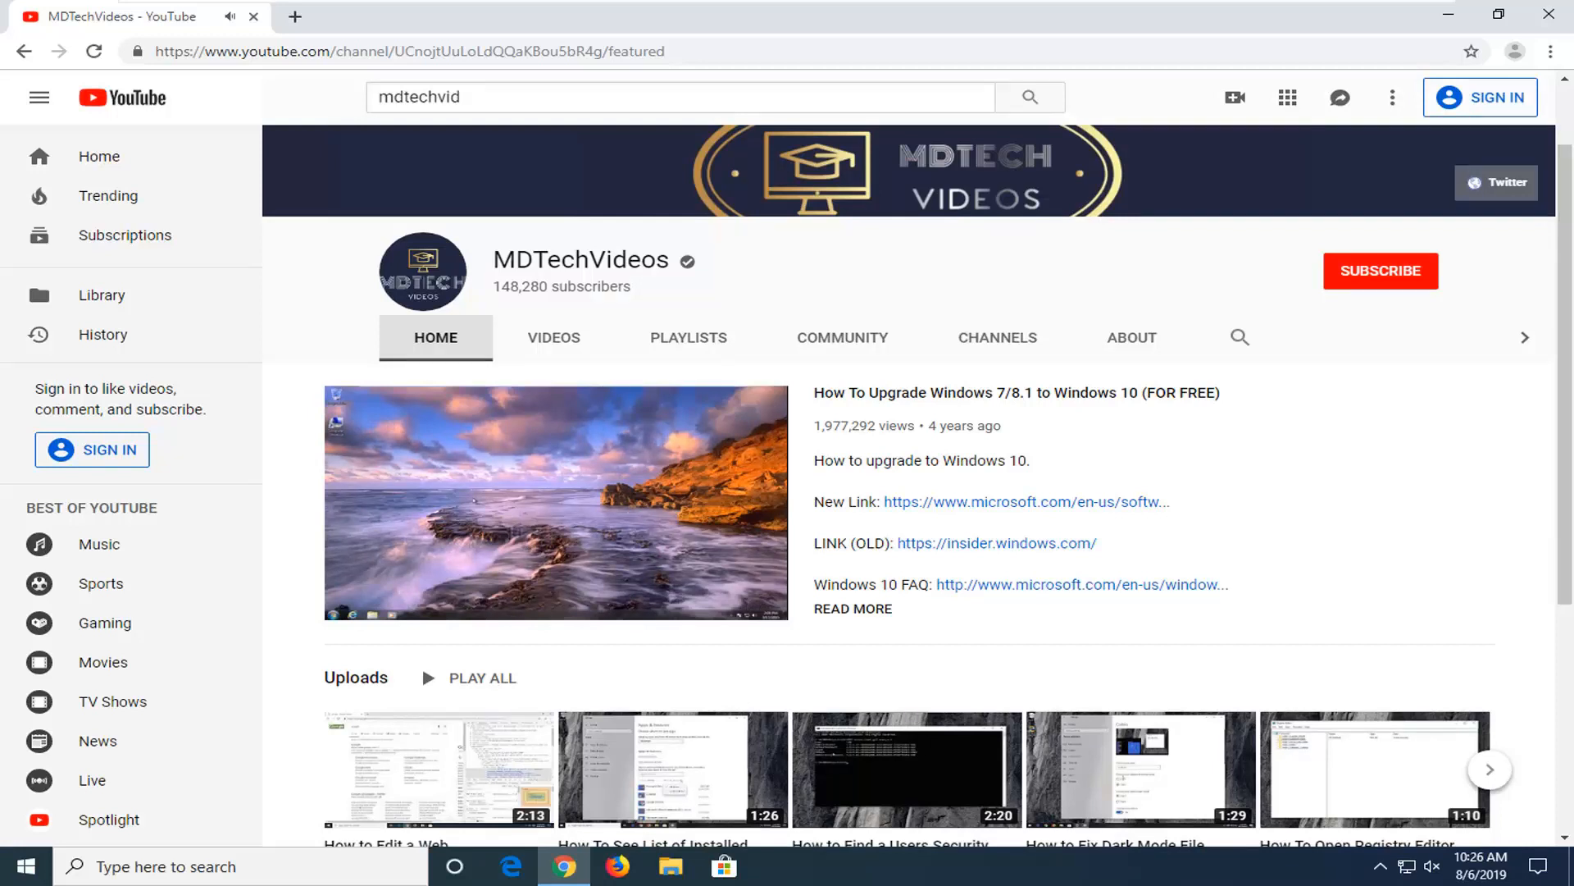
pyautogui.click(553, 502)
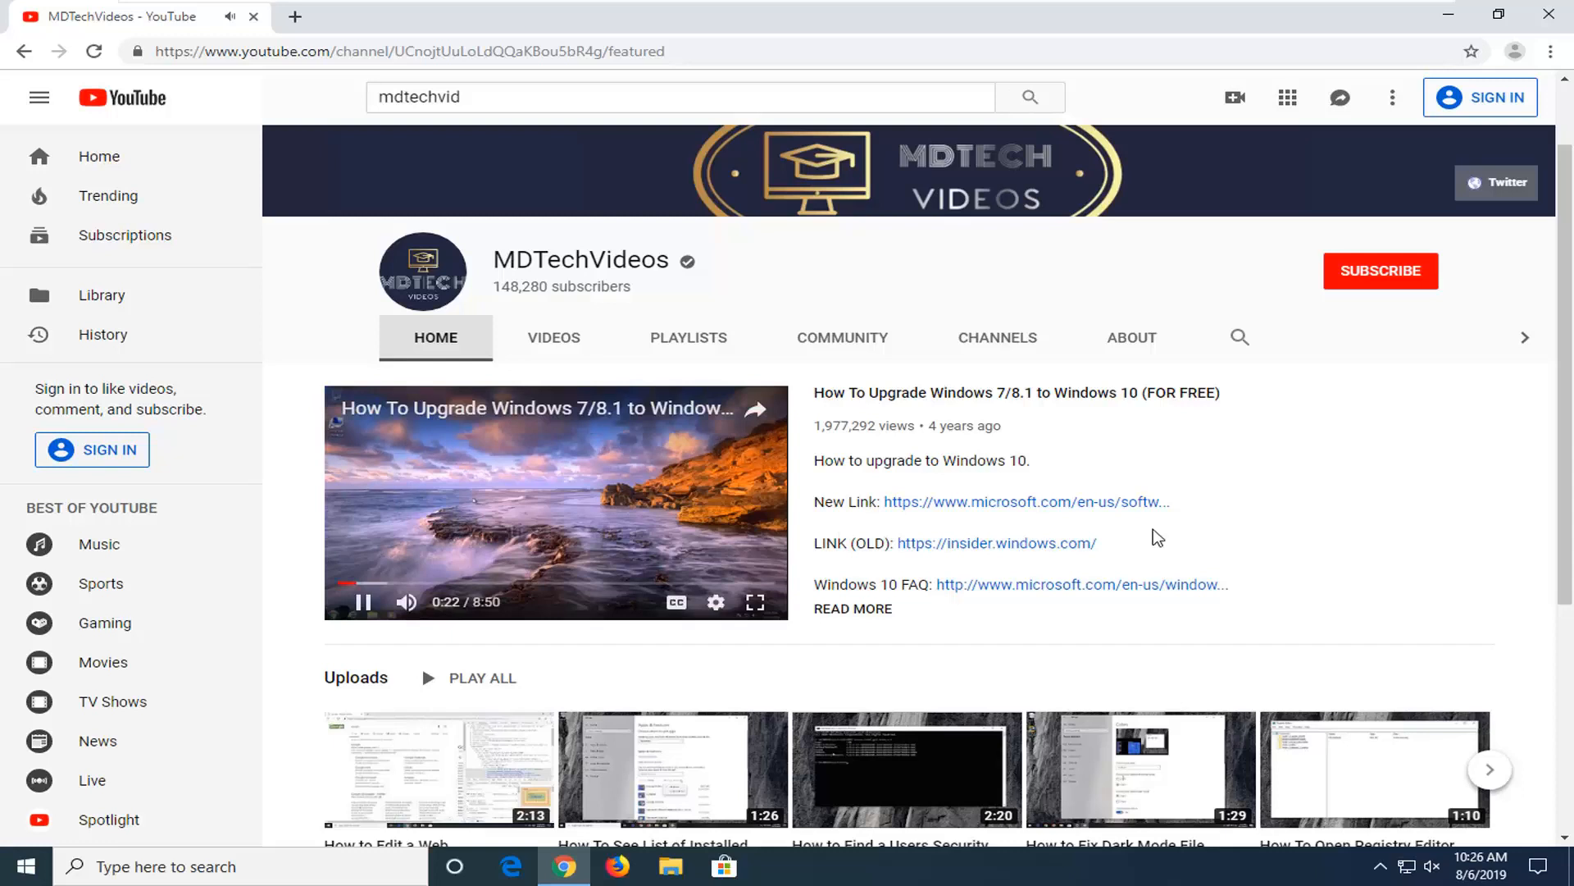
pyautogui.click(363, 601)
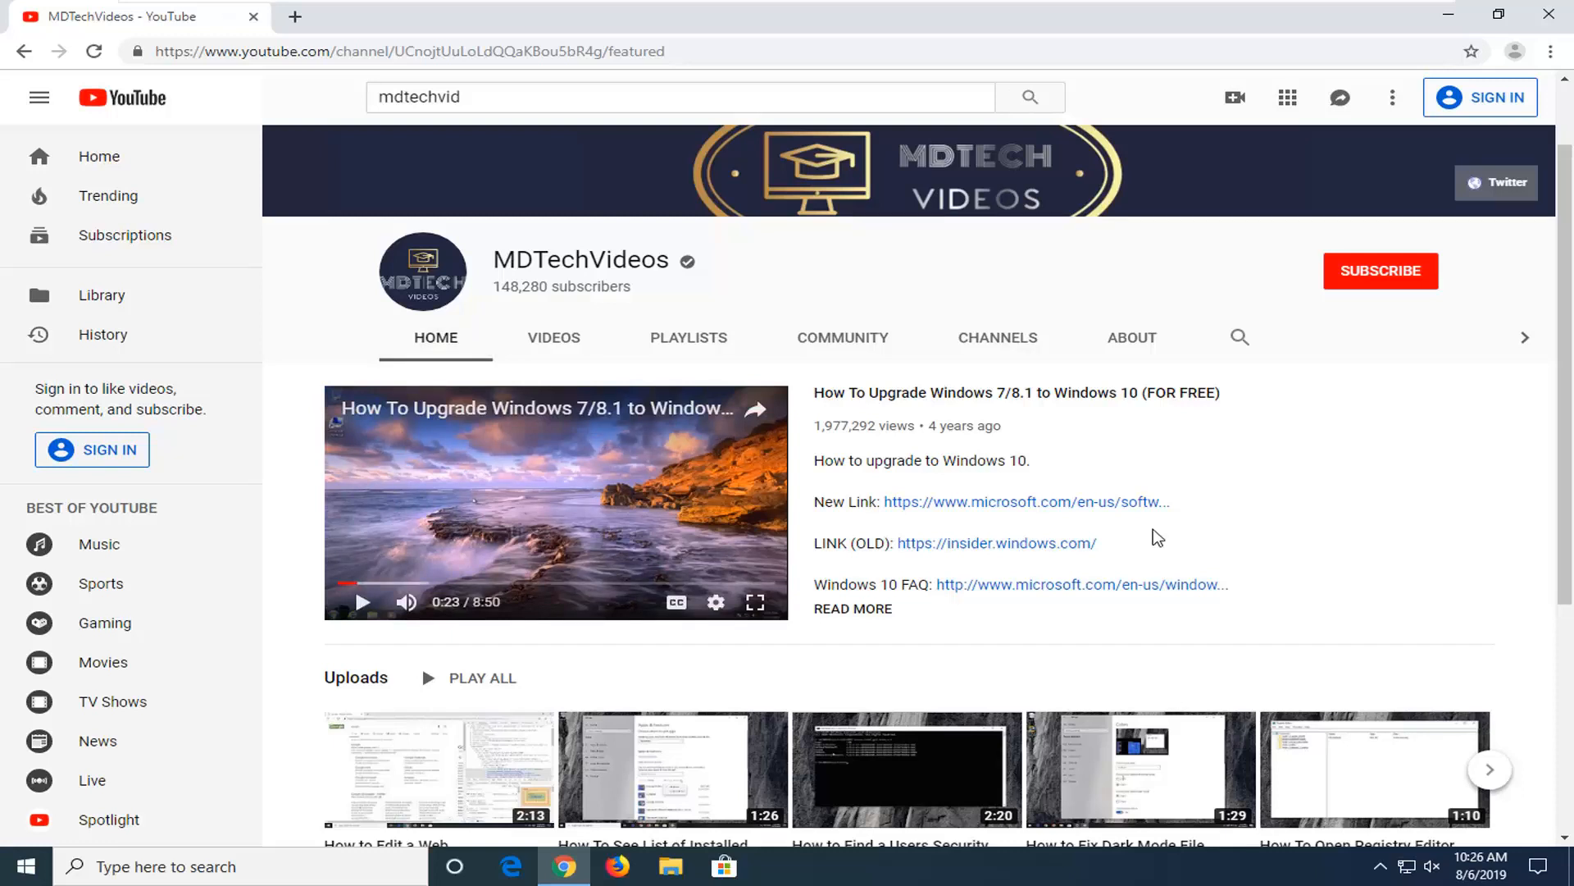
pyautogui.moveTo(1132, 526)
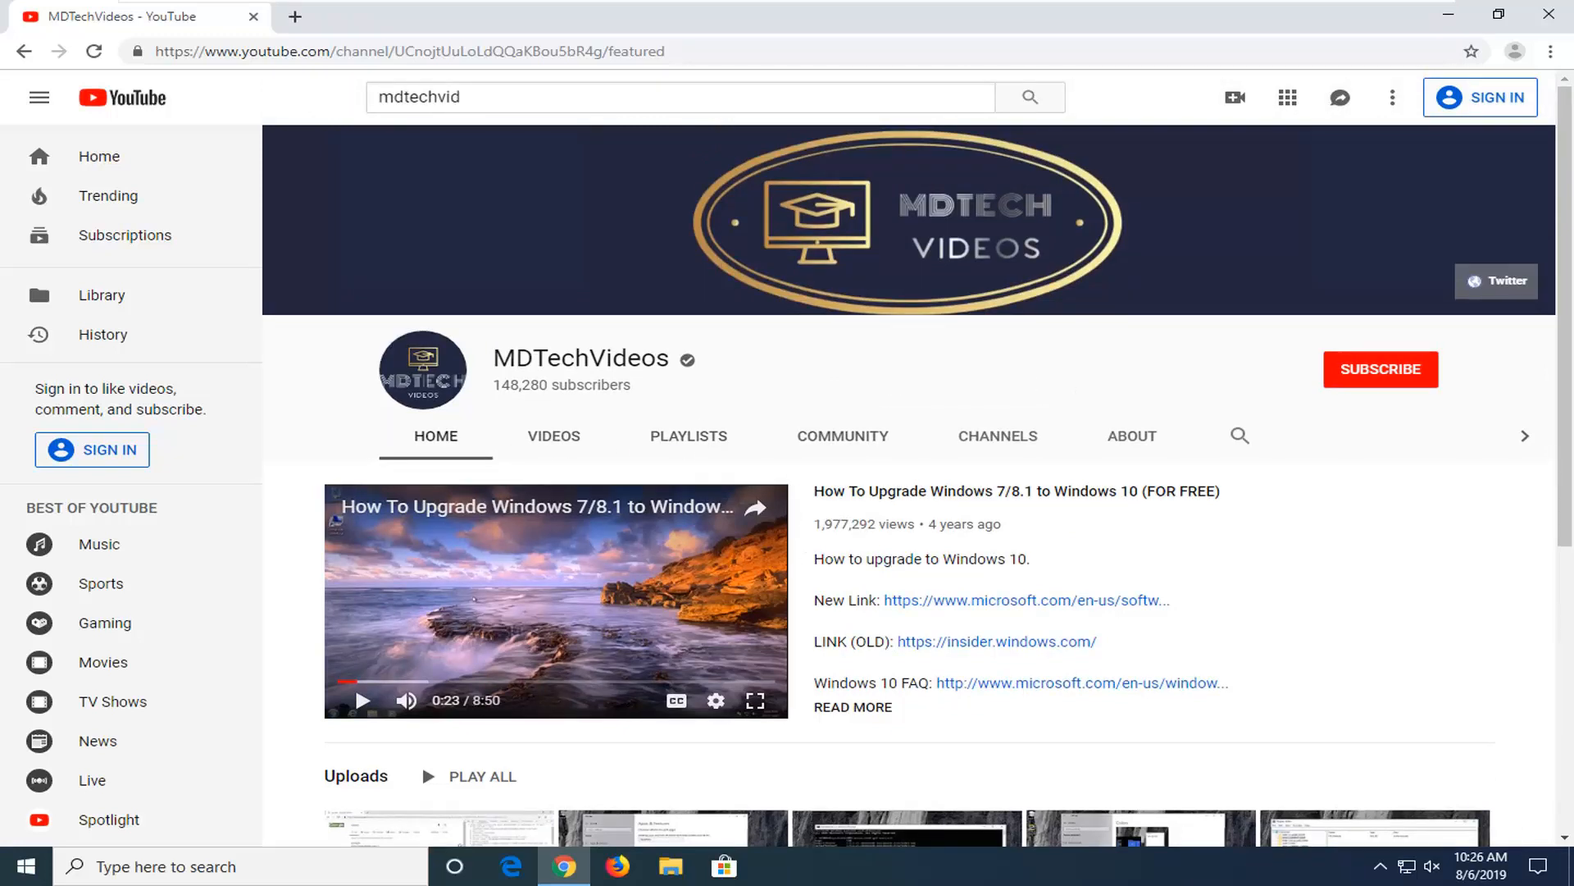
pyautogui.moveTo(485, 336)
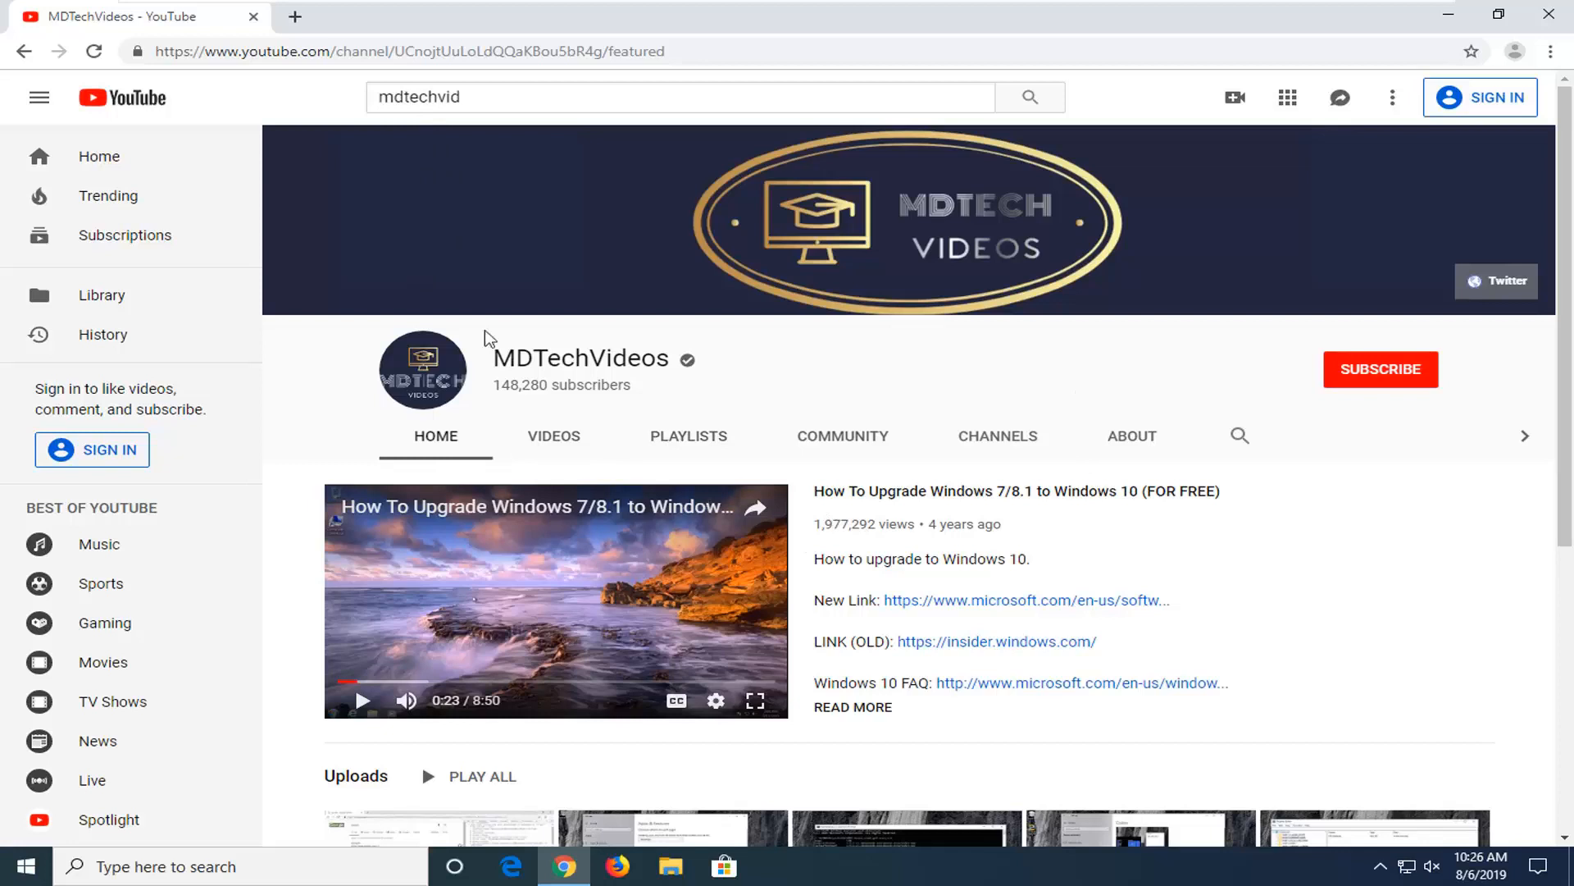
# Go to the channel's About tab and scroll through its description and stats.
pyautogui.scroll(-3)
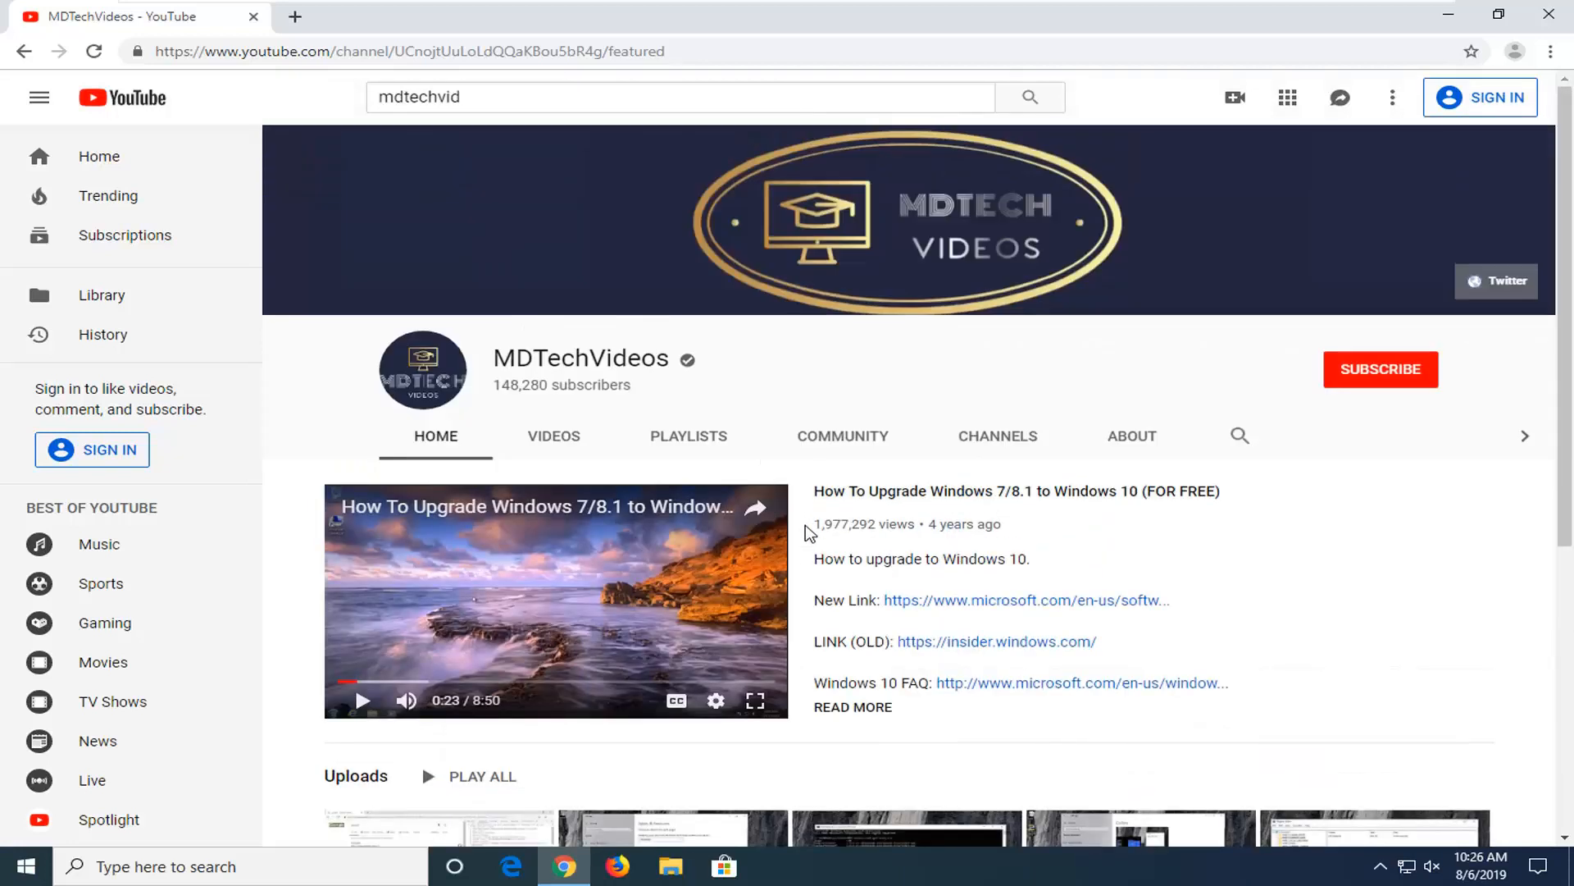
pyautogui.moveTo(1132, 444)
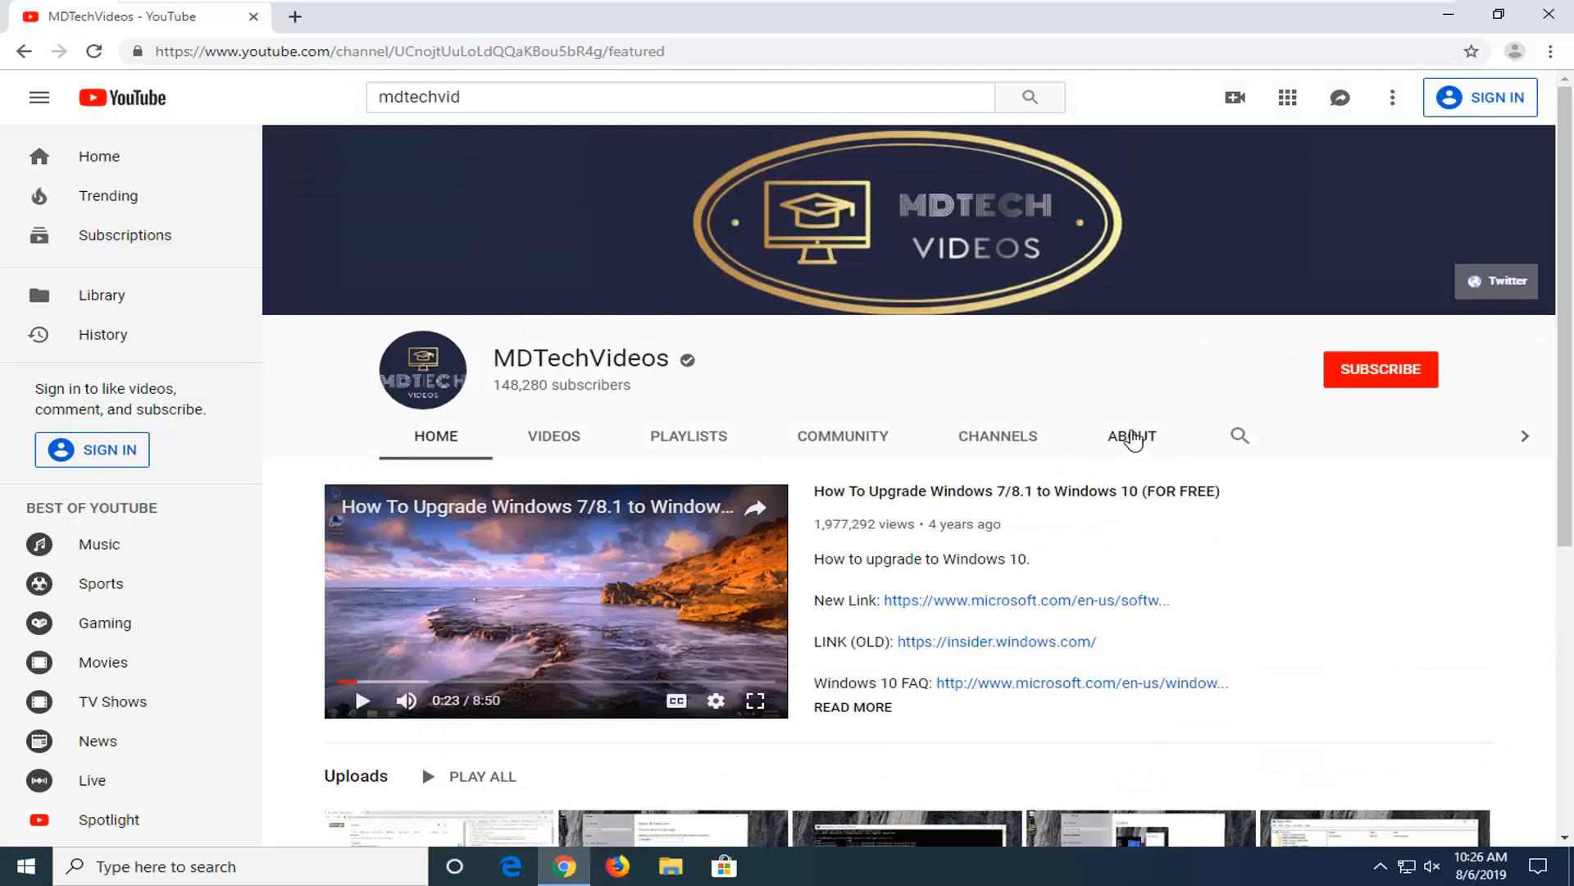
pyautogui.click(1132, 435)
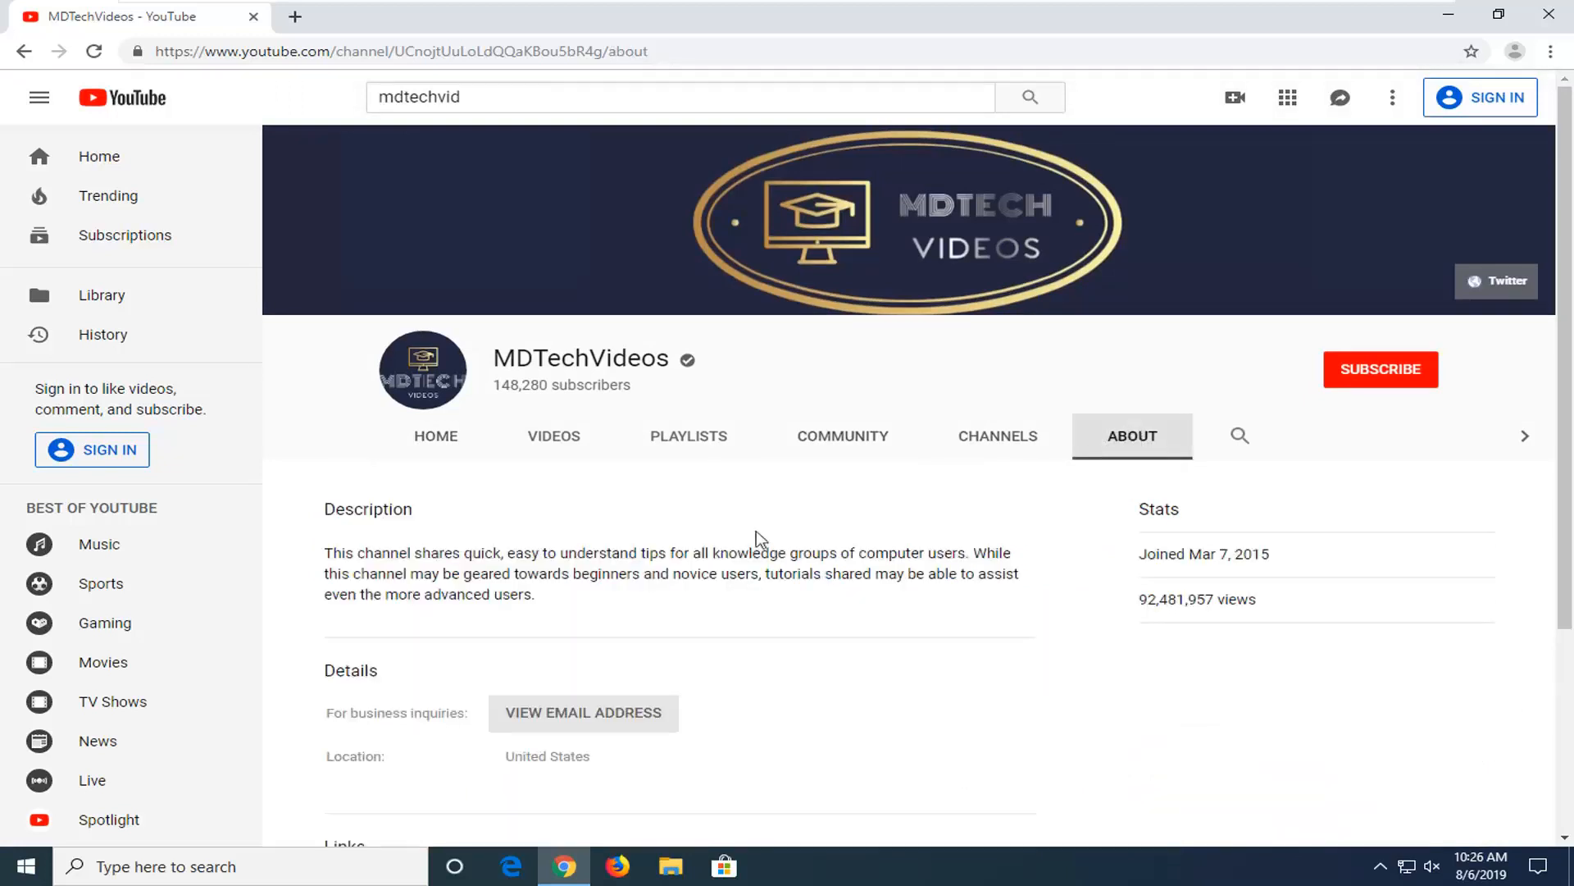
pyautogui.scroll(-3)
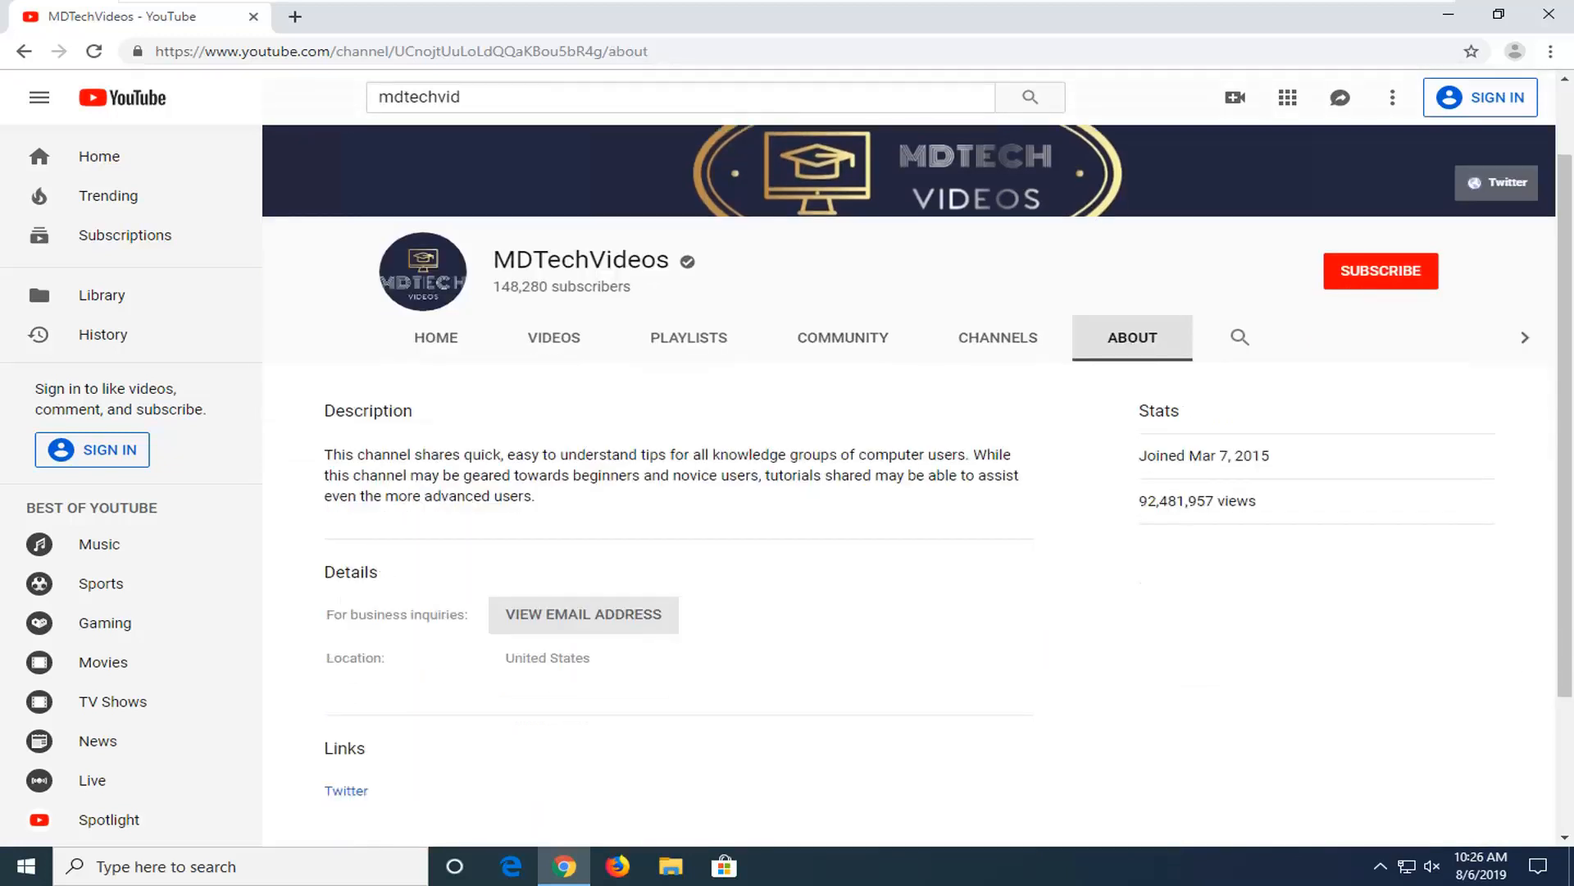
pyautogui.moveTo(578, 622)
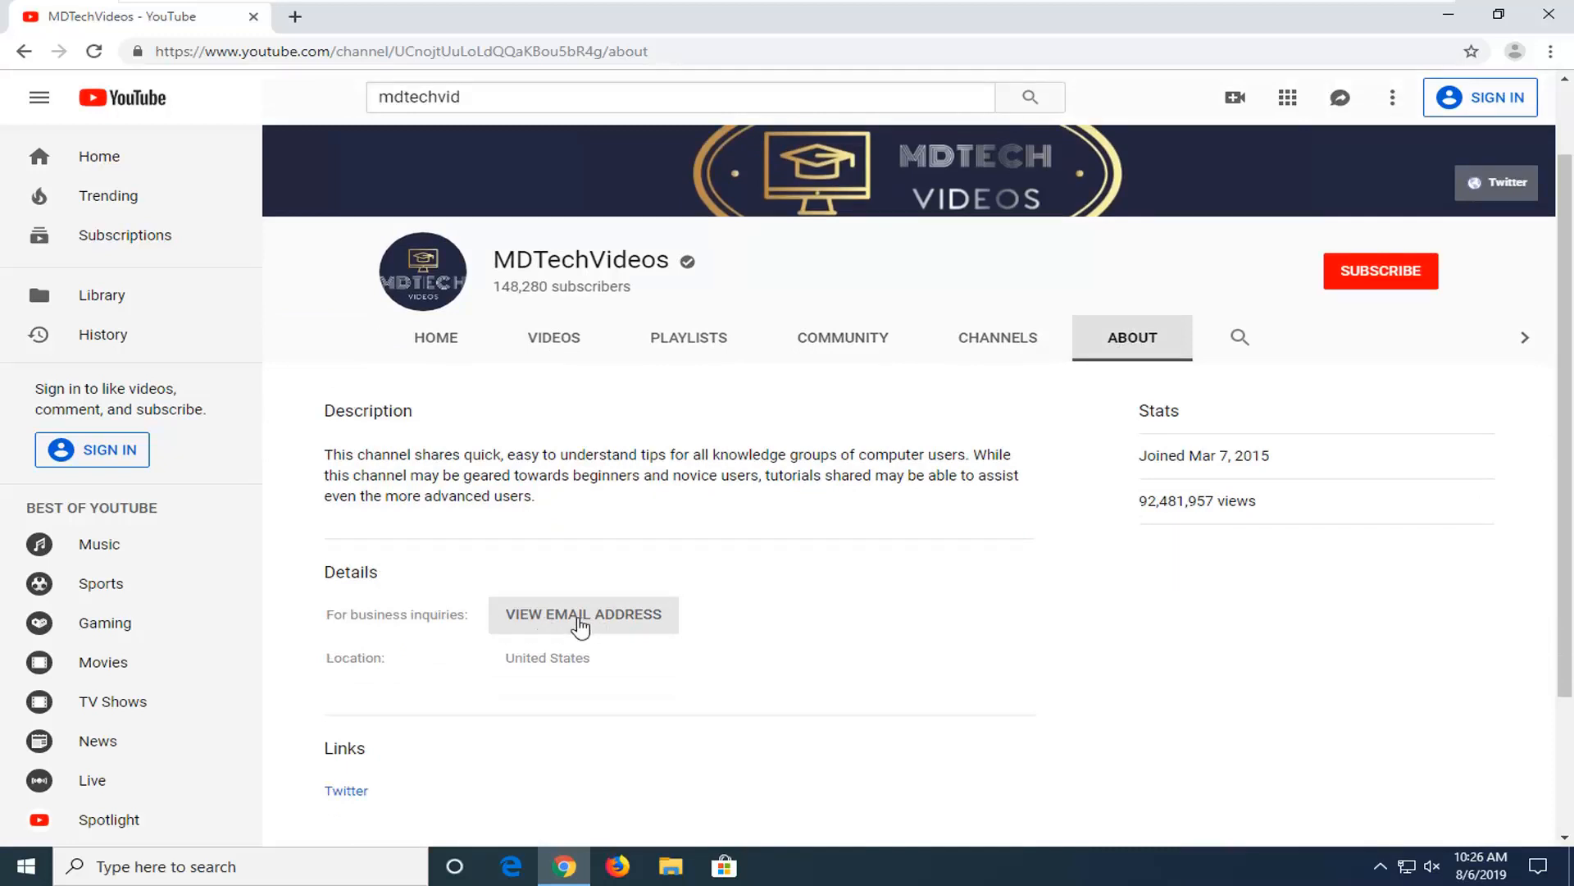
# Request the business inquiries email and complete the 'I'm not a robot' crosswalk image check.
pyautogui.click(583, 614)
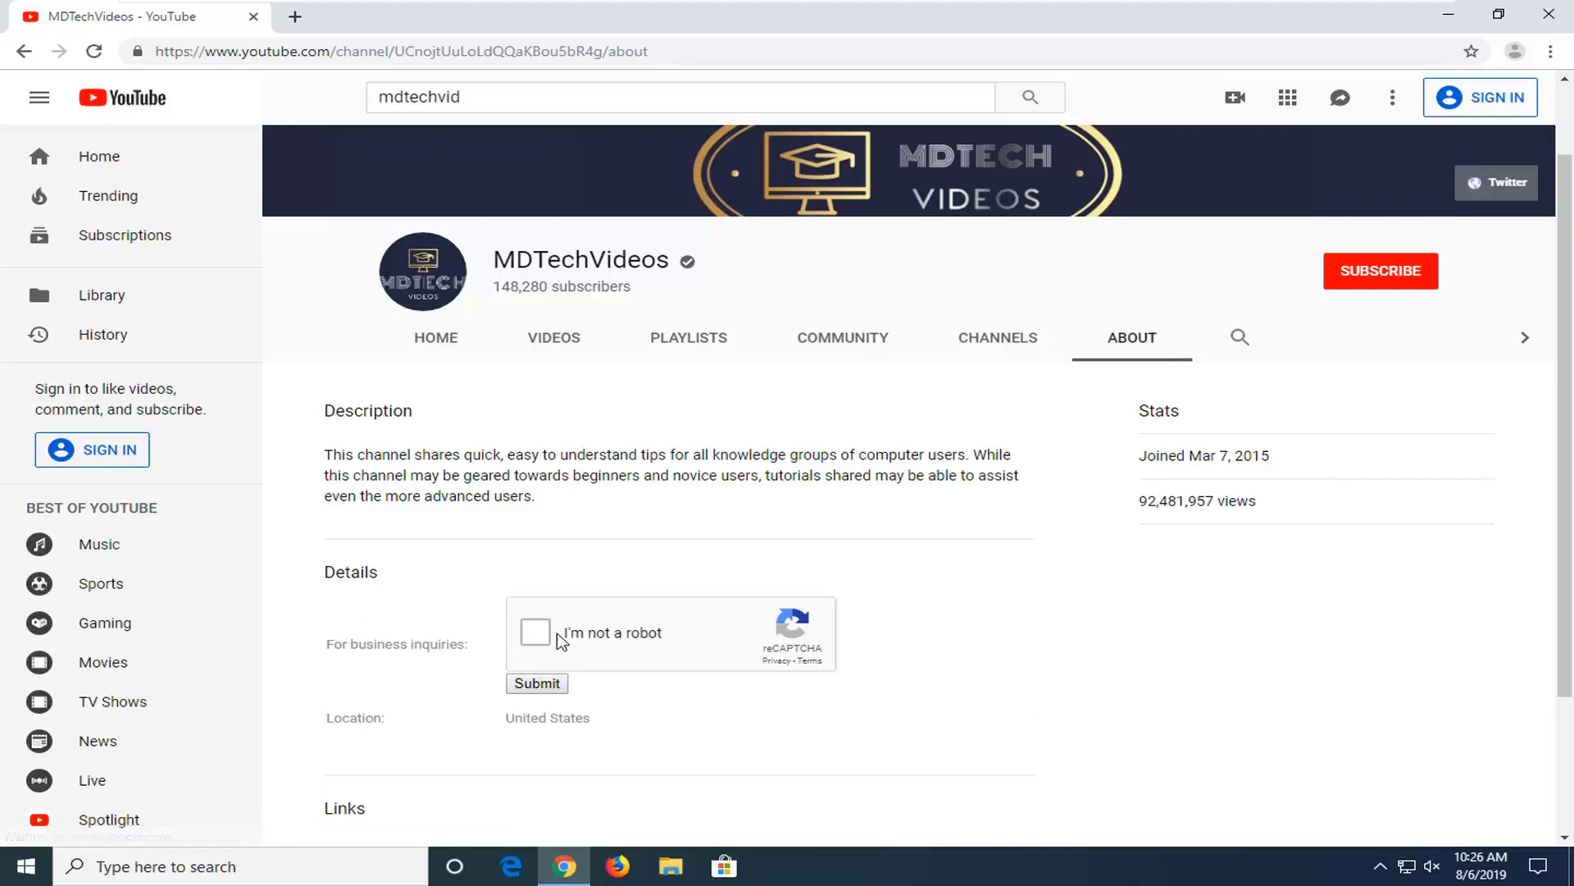
pyautogui.moveTo(535, 638)
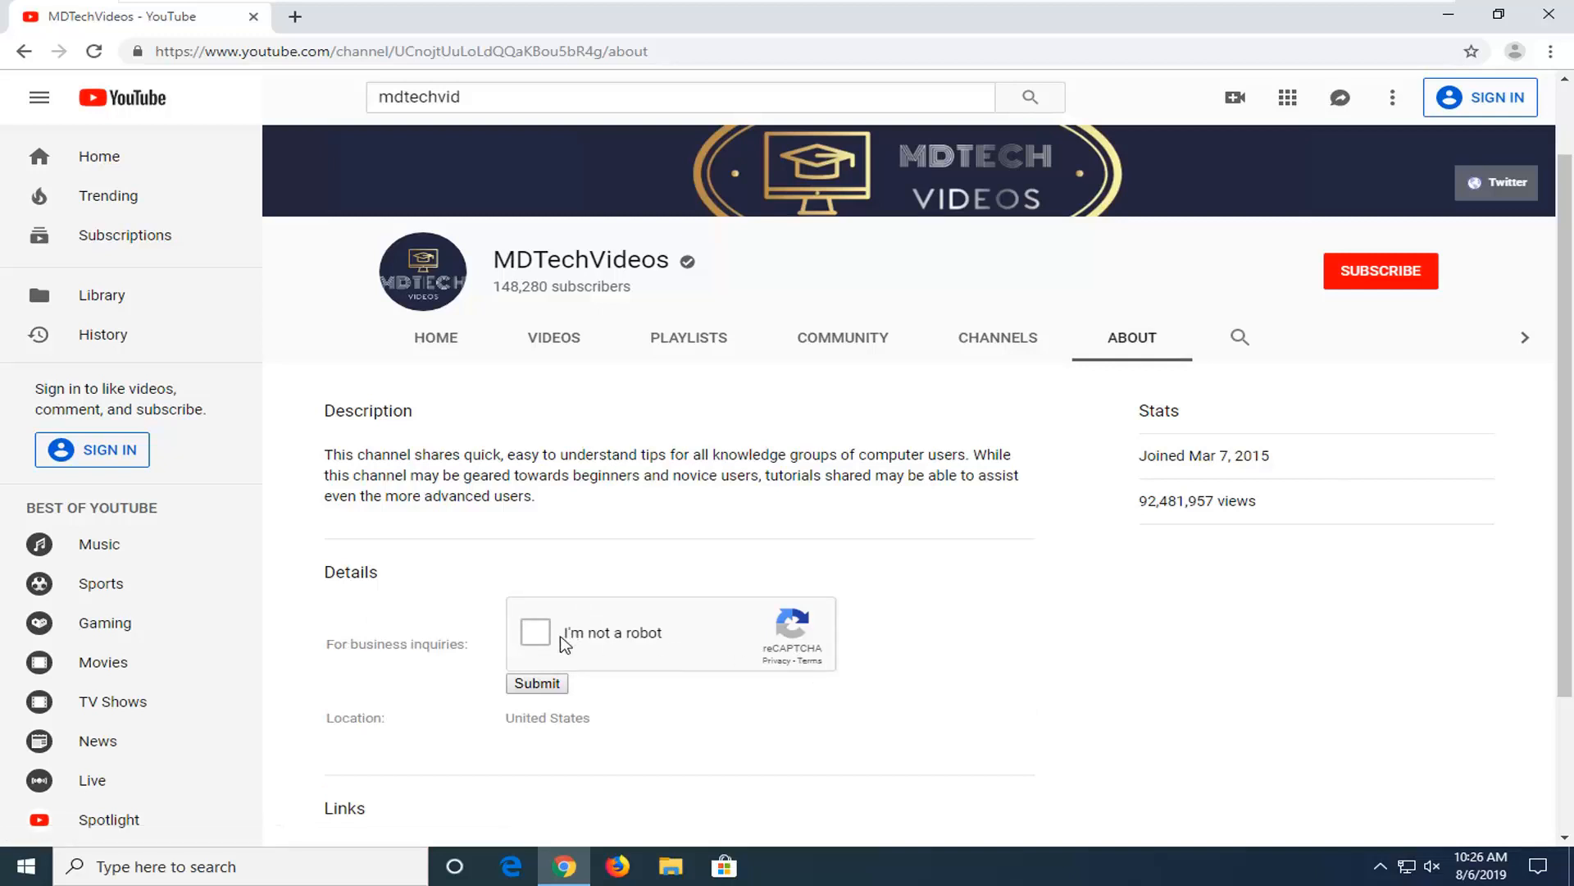
pyautogui.click(534, 632)
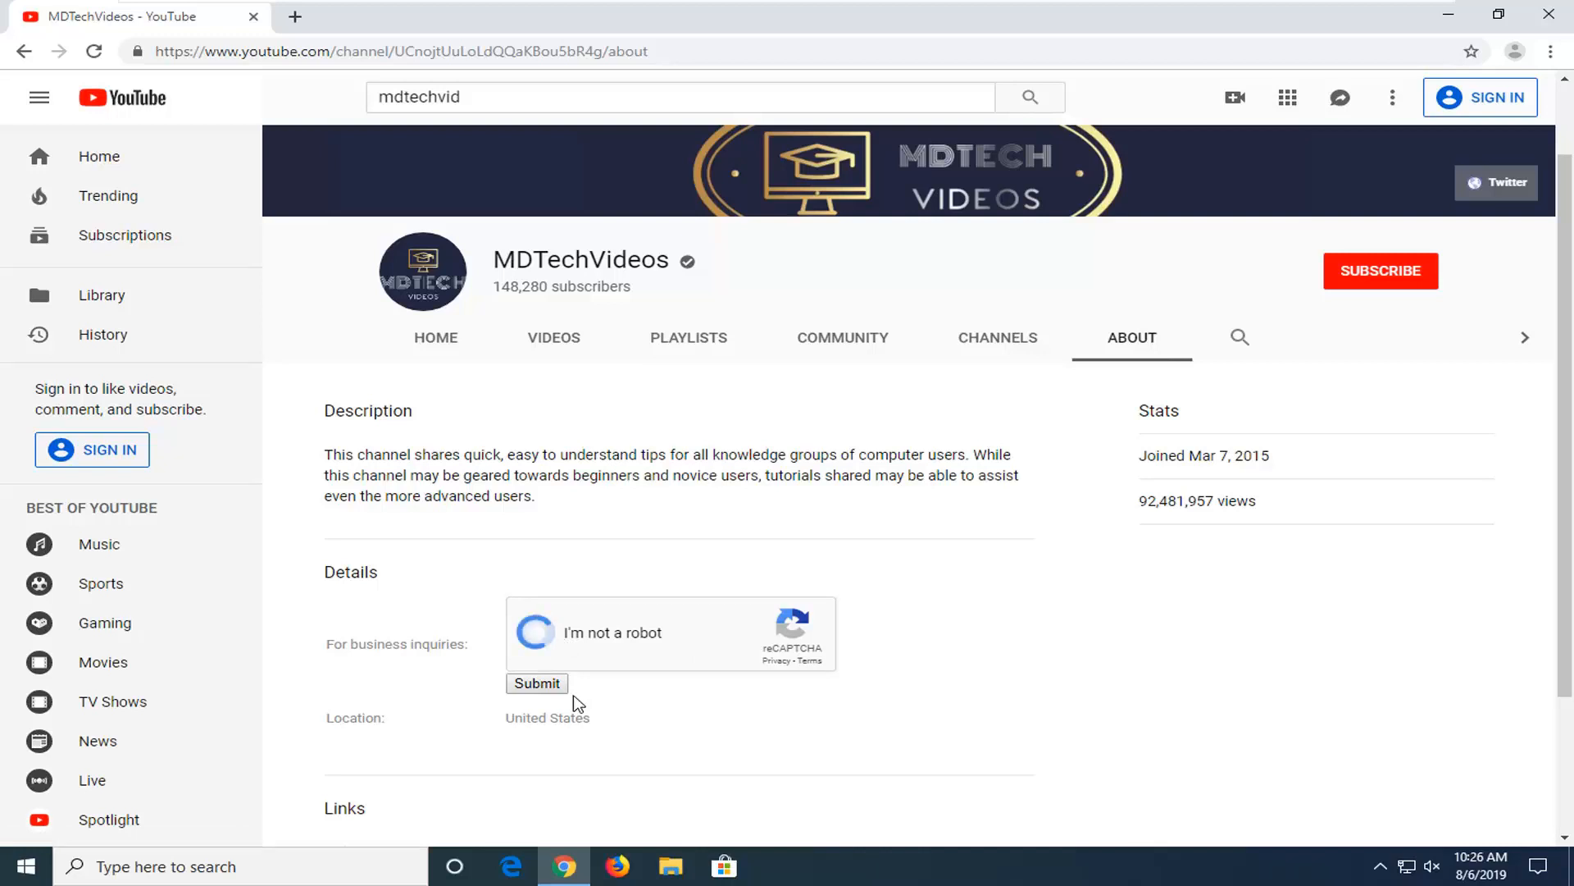
pyautogui.click(535, 633)
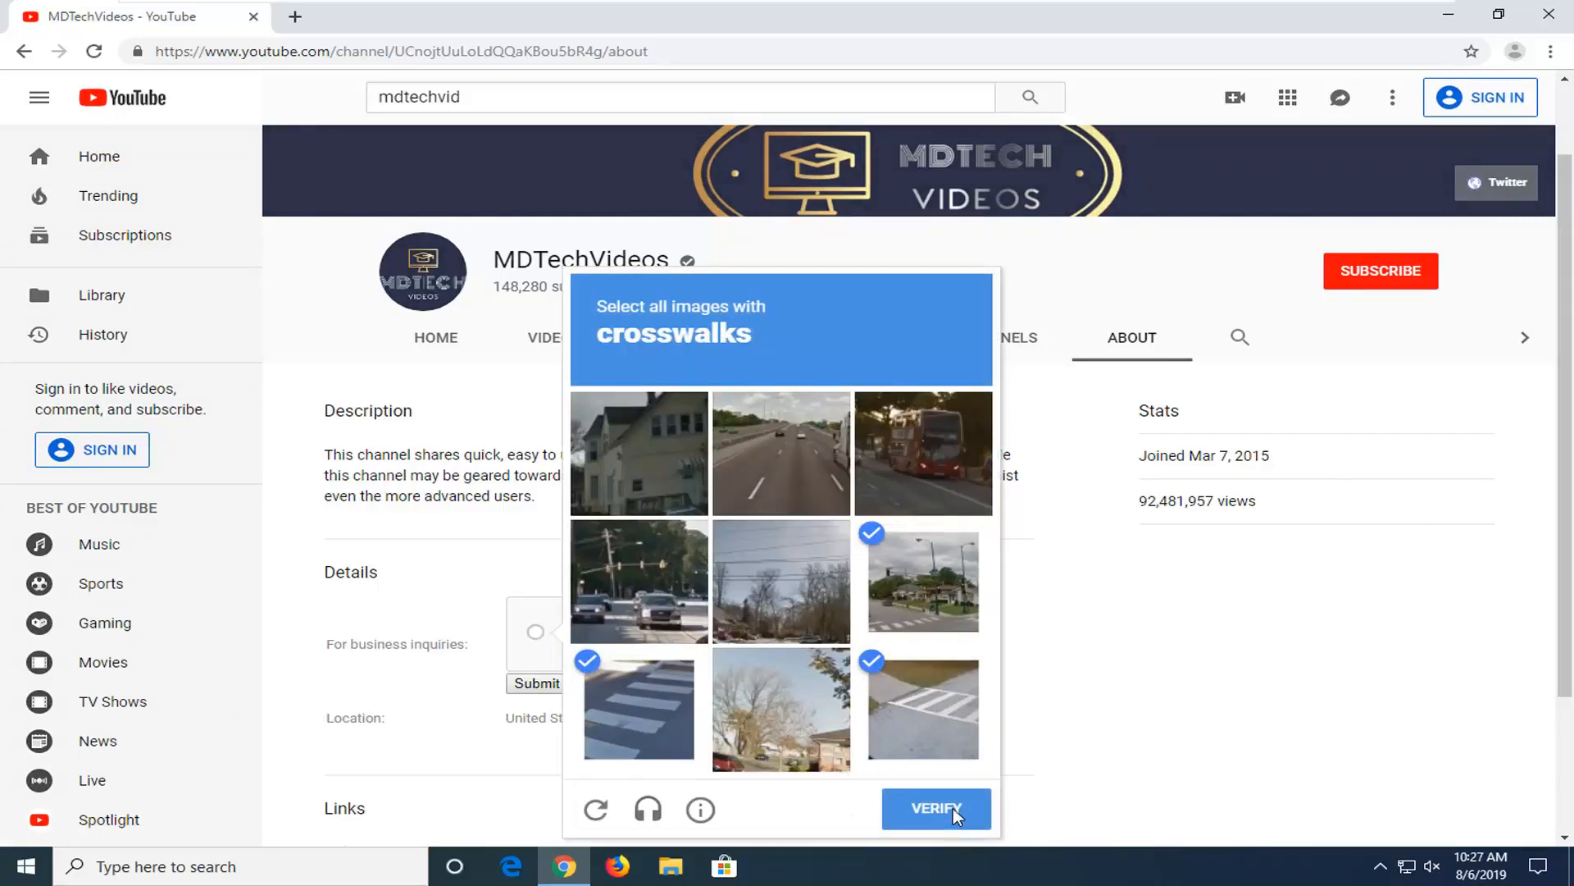
pyautogui.click(937, 809)
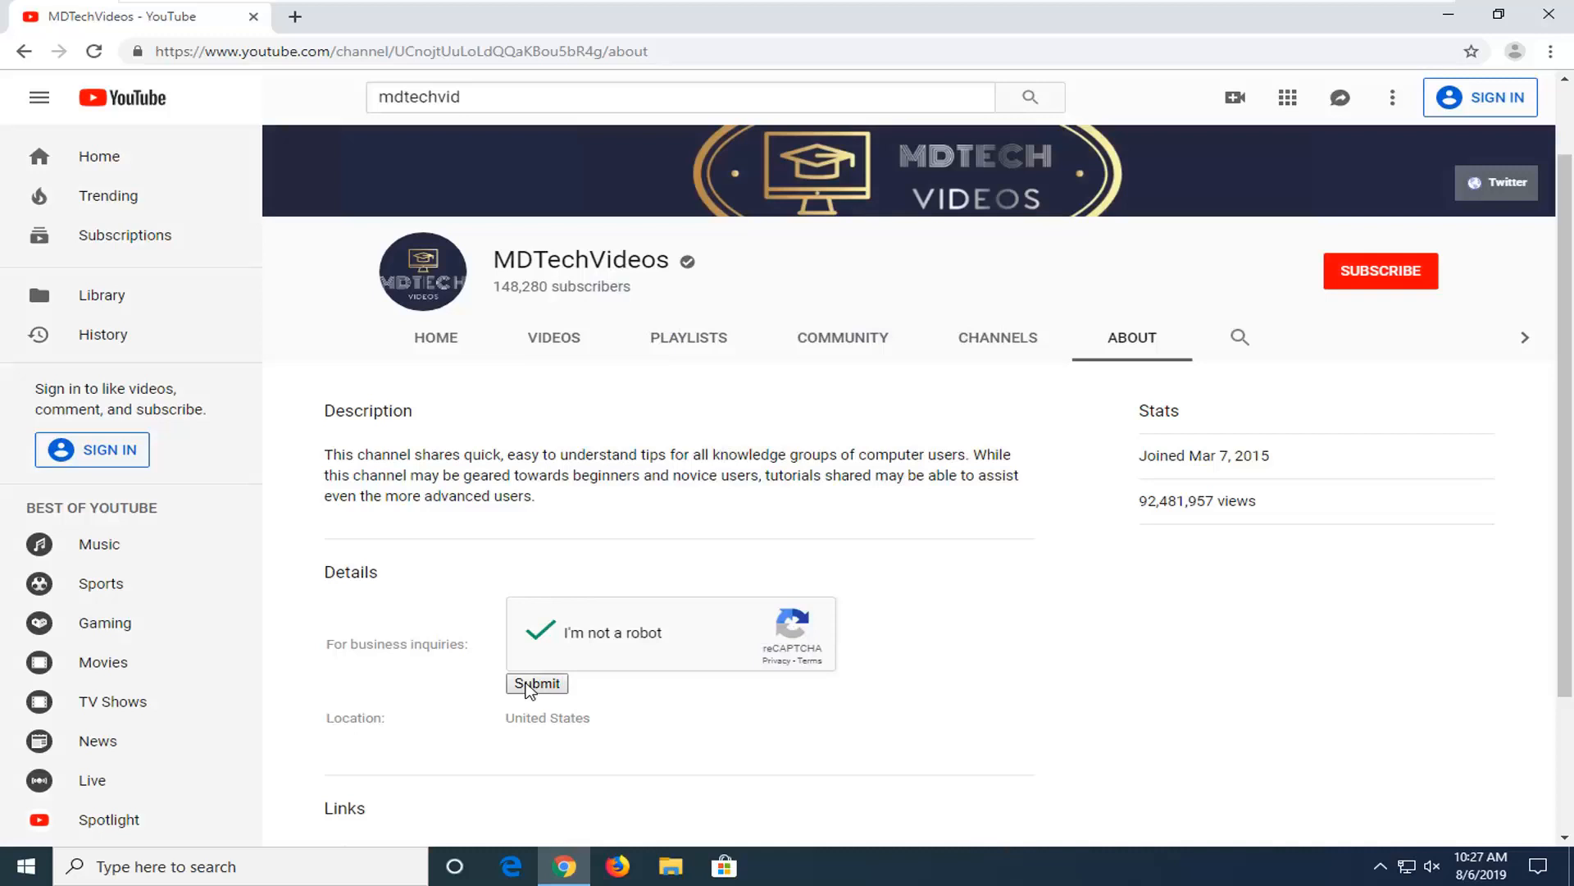
# Submit the completed reCAPTCHA so the business inquiries email address appears in Details.
pyautogui.click(537, 684)
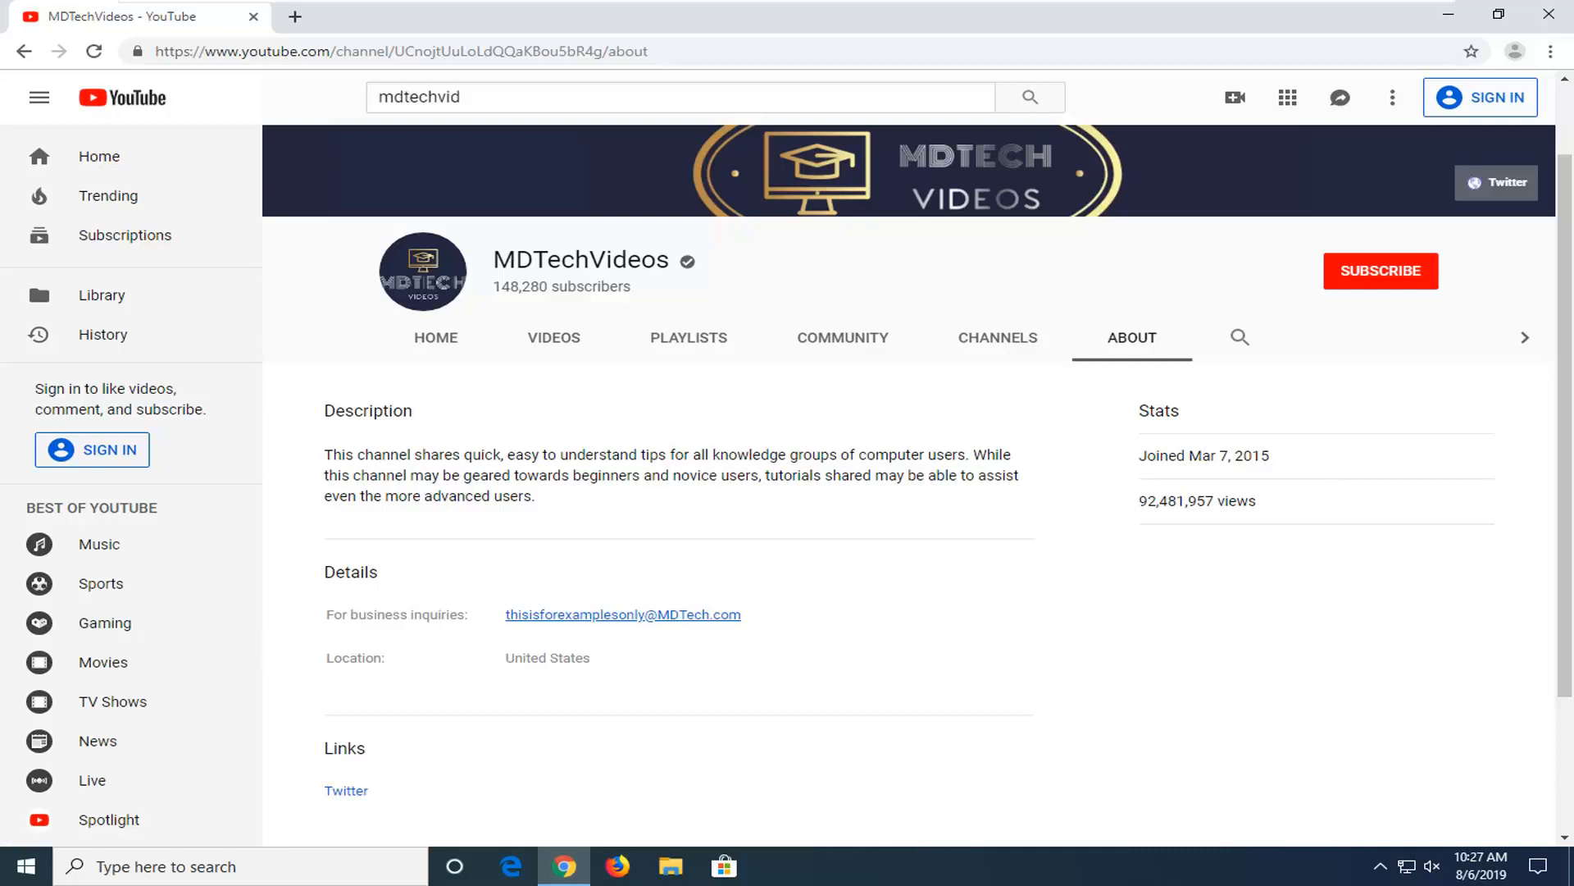
pyautogui.moveTo(490, 711)
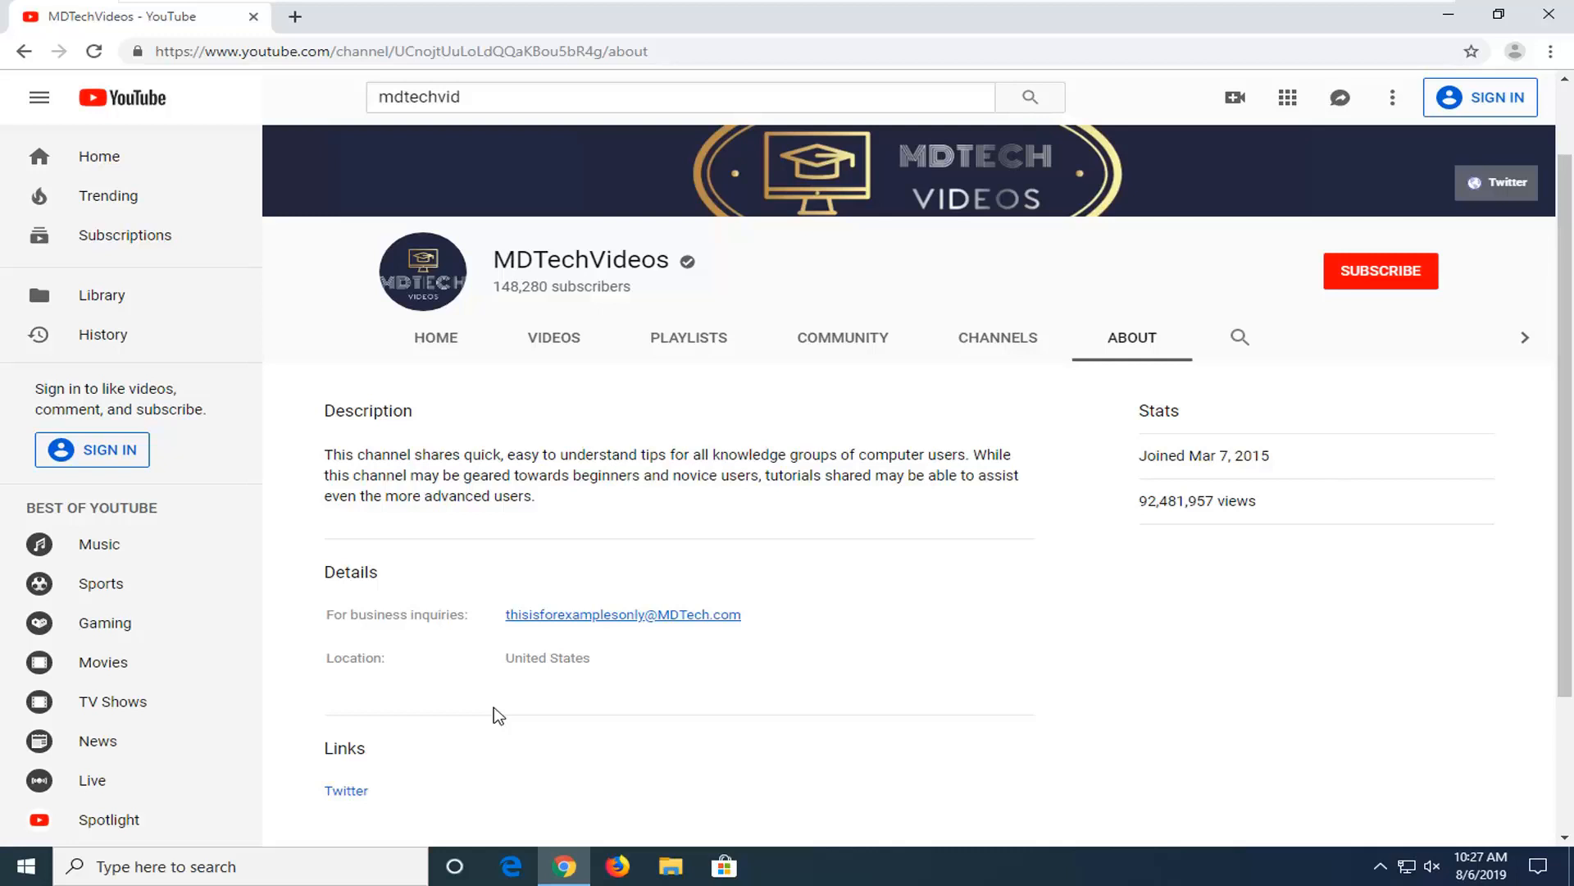
pyautogui.moveTo(470, 729)
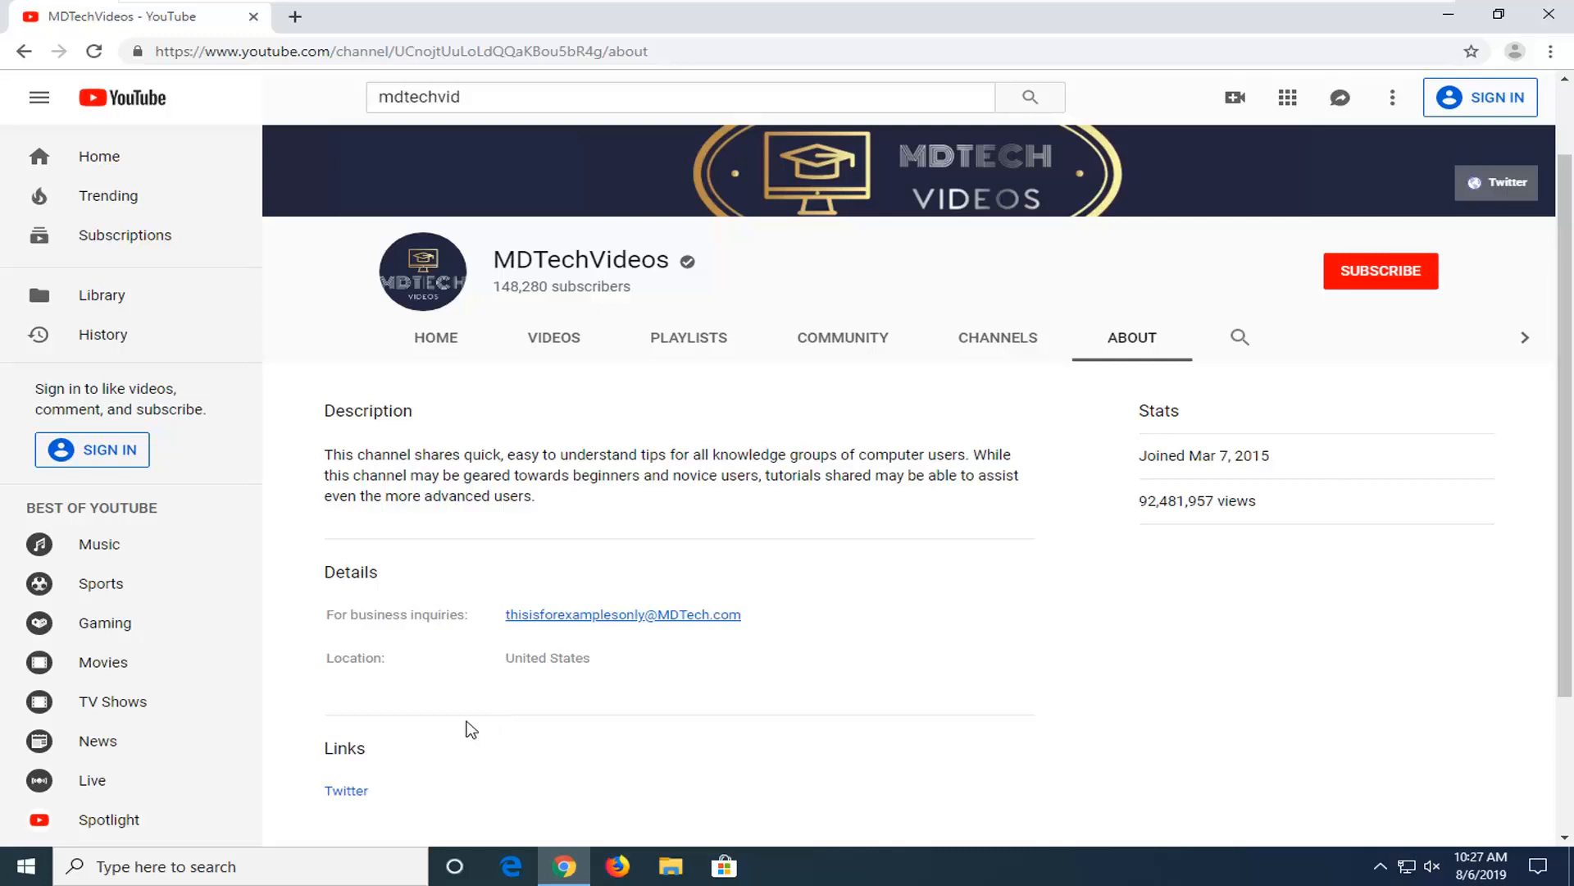
pyautogui.moveTo(502, 624)
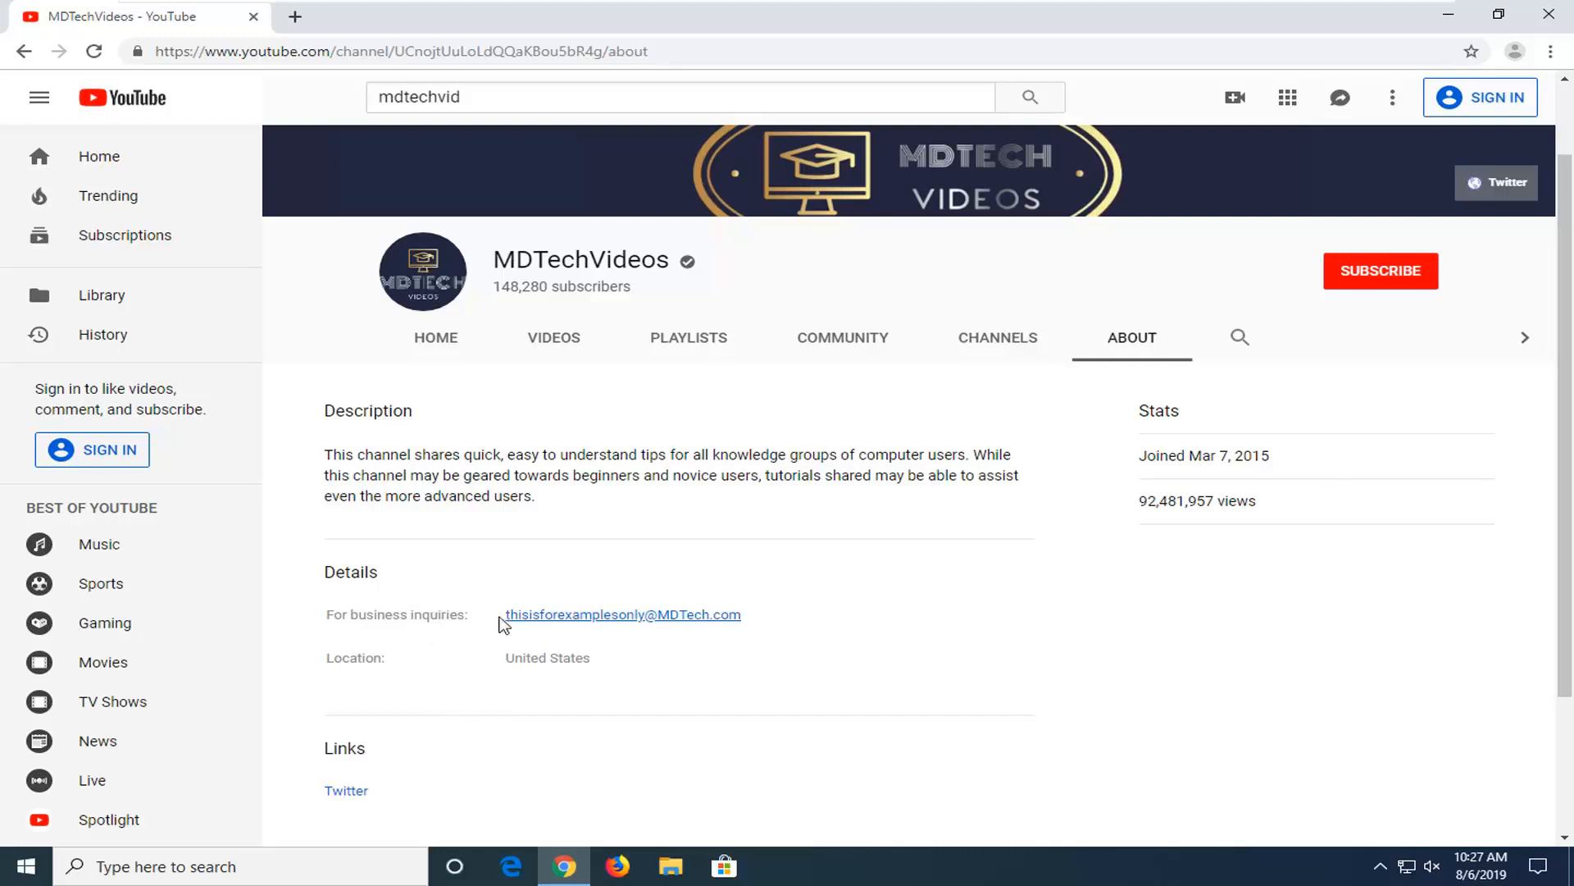